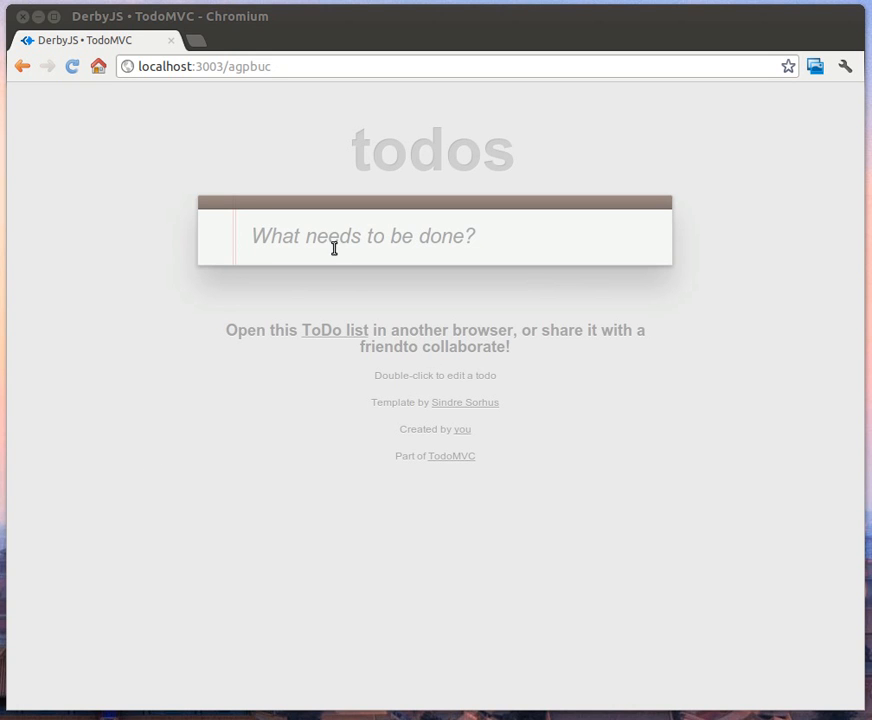
mouse_move(347, 237)
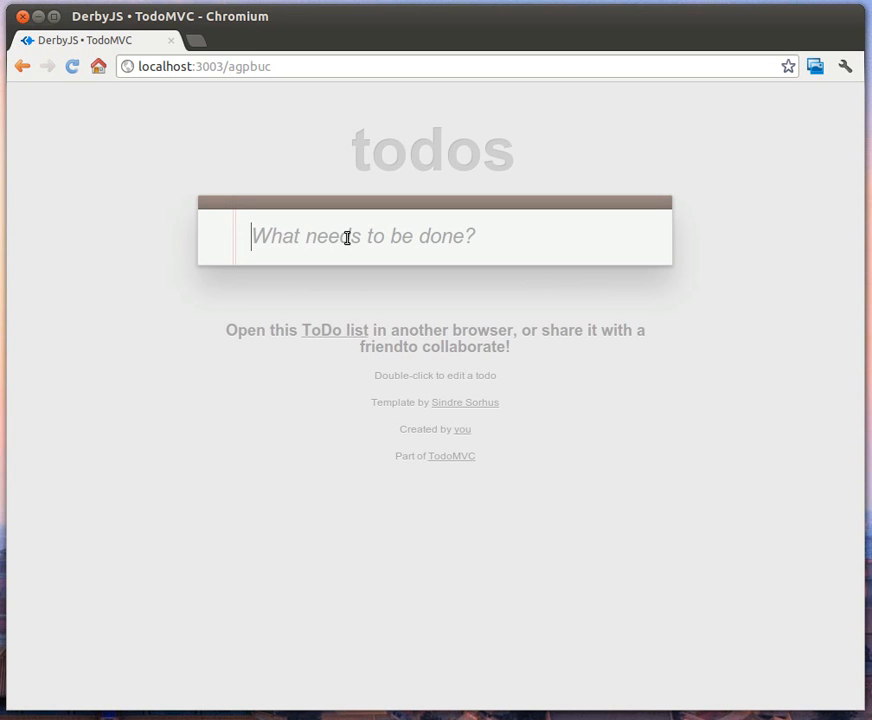
- Enter the todos 'Take M for a skate', 'Play chess with E' and 'Read some HPMOR with Mim'
text(Take M)
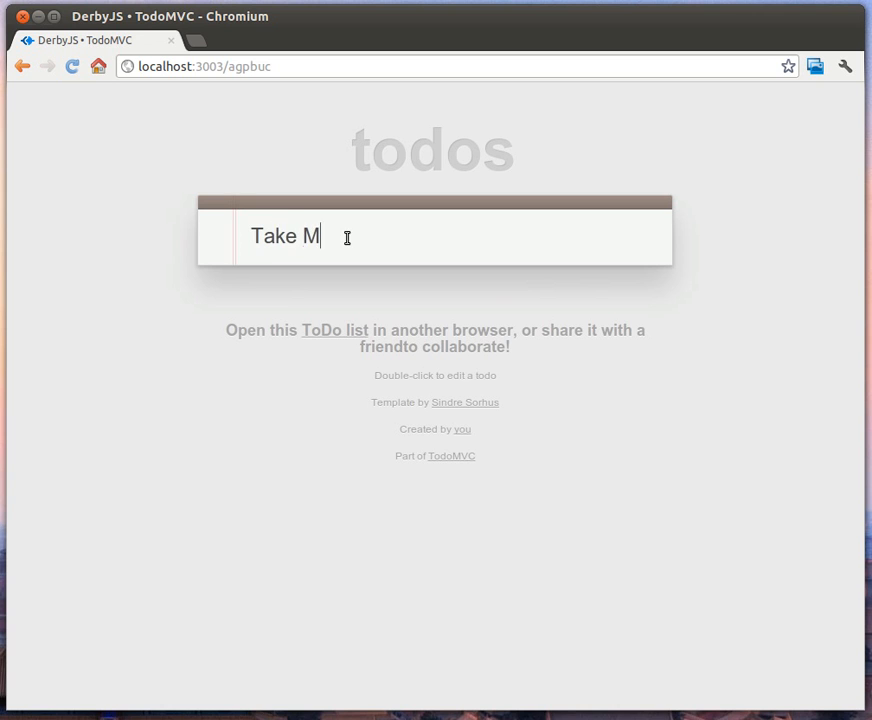
key(Return)
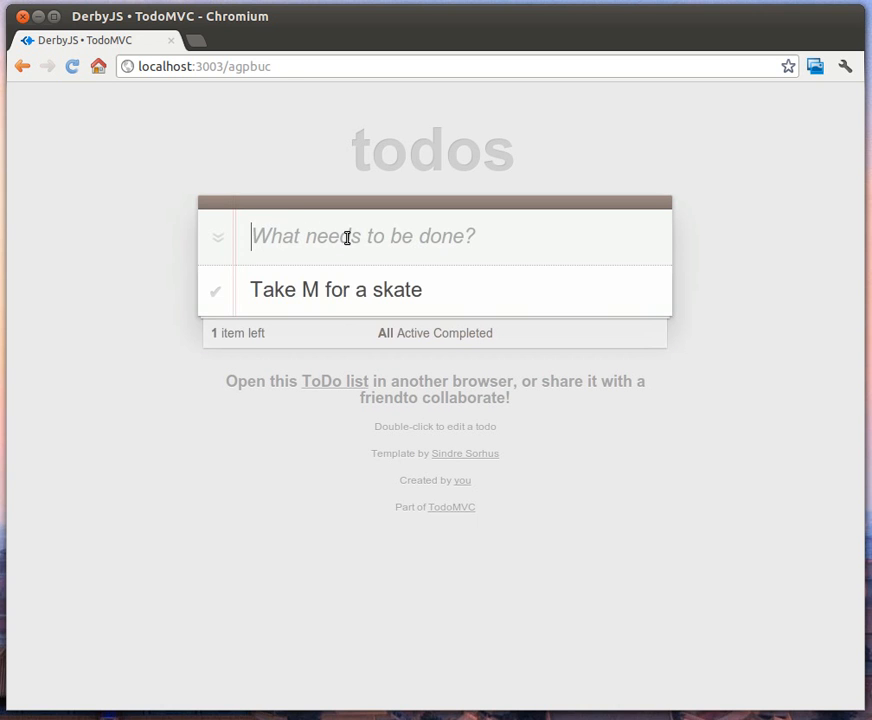
text(Play ches)
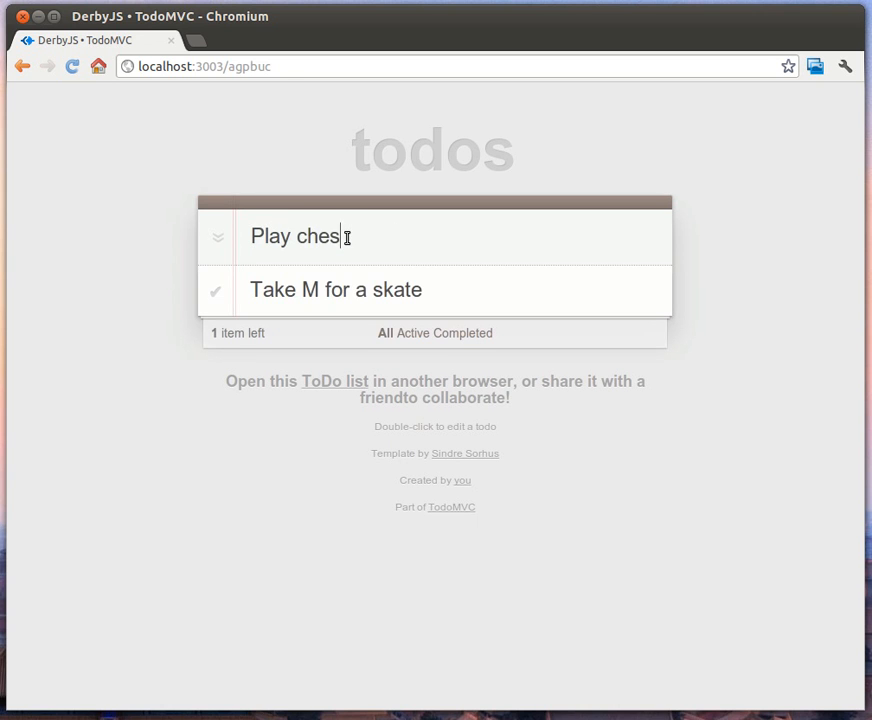
key(Return)
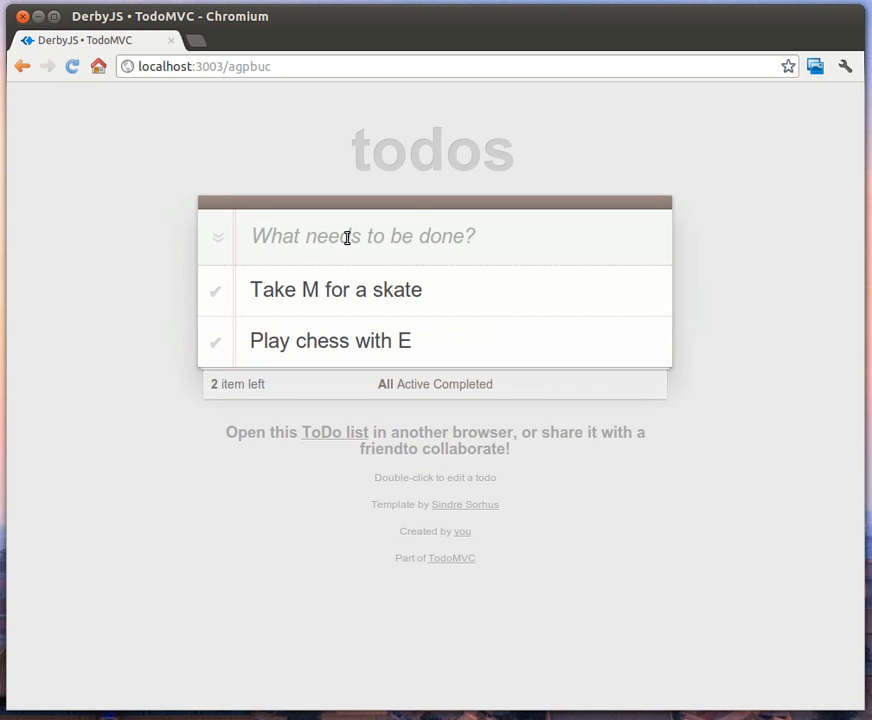
text(Read som)
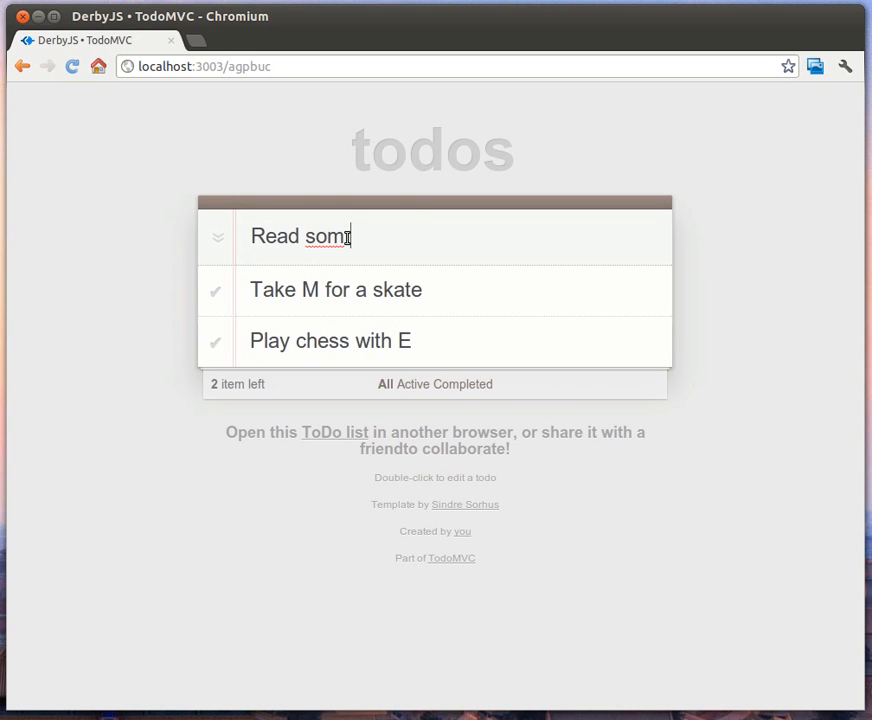
text(e HPMOR)
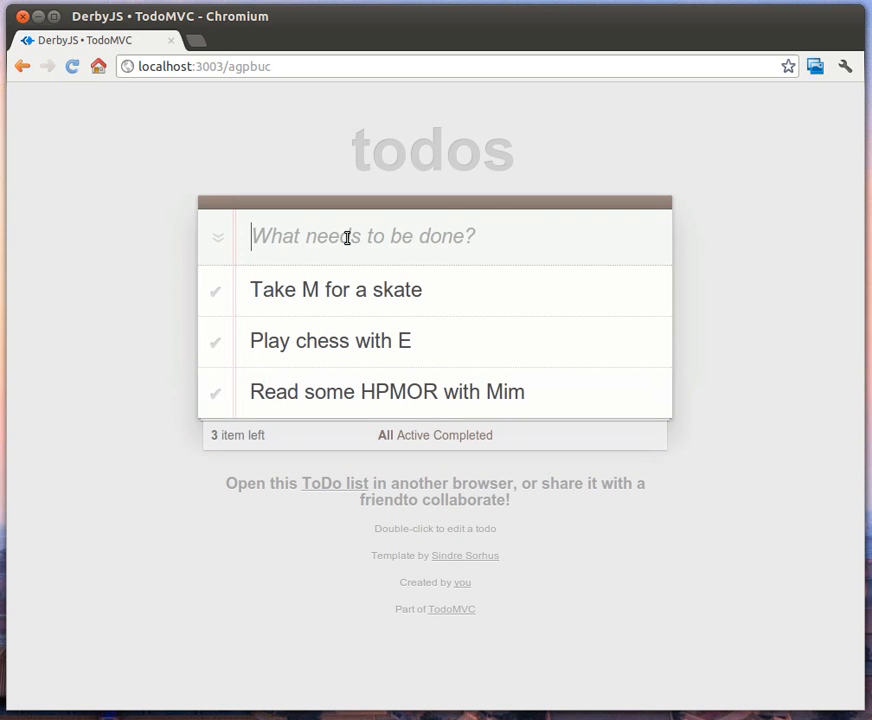
mouse_move(300, 289)
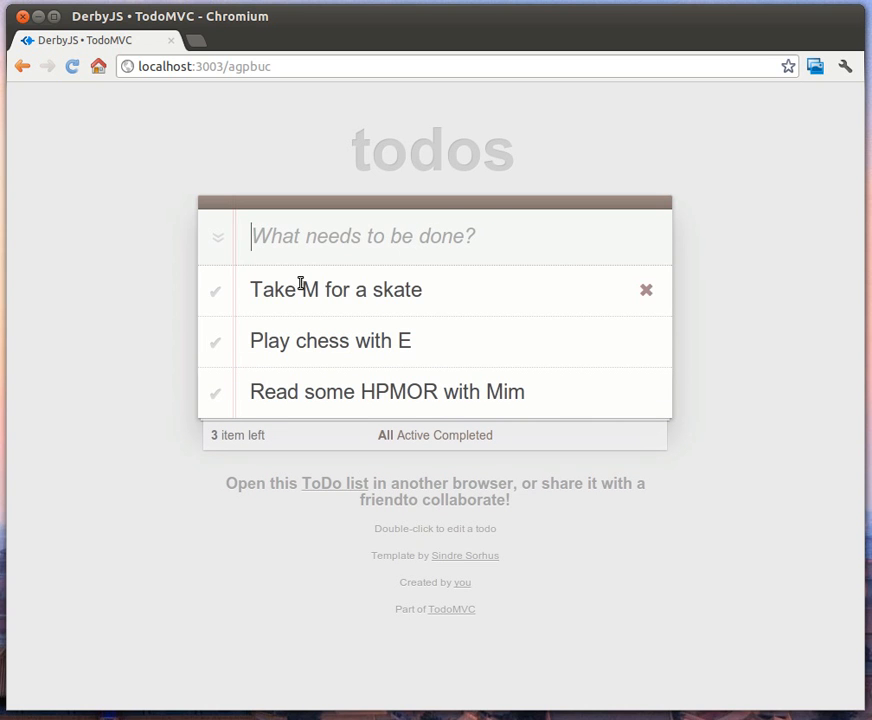
click(215, 290)
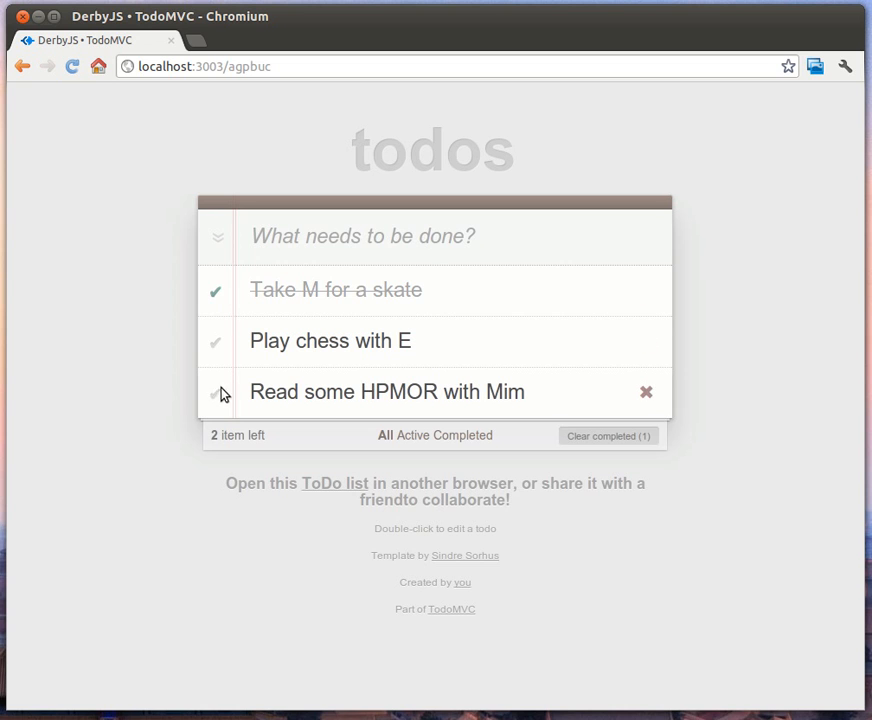
click(216, 392)
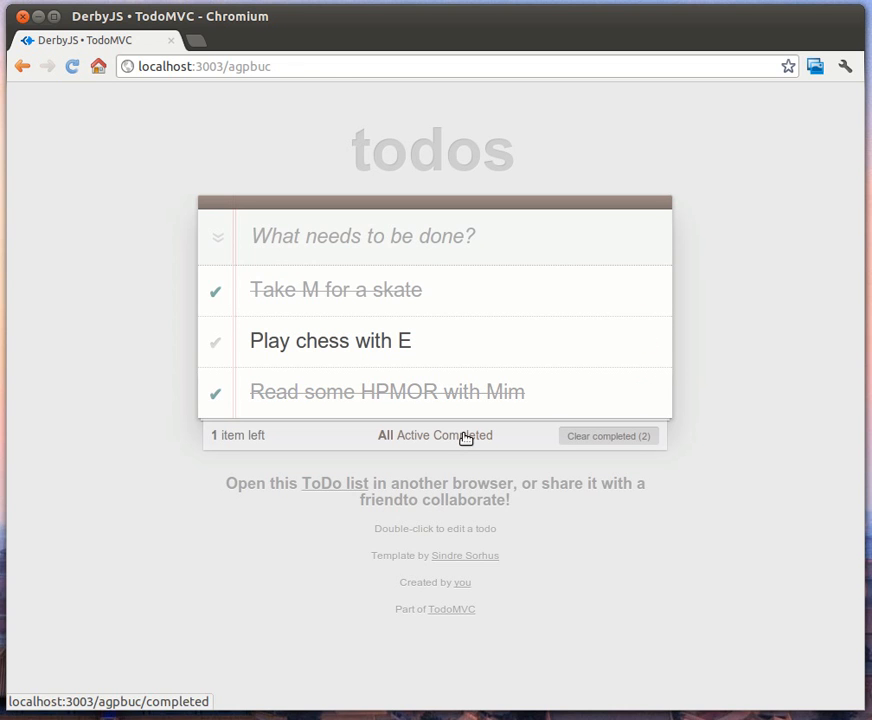
click(465, 435)
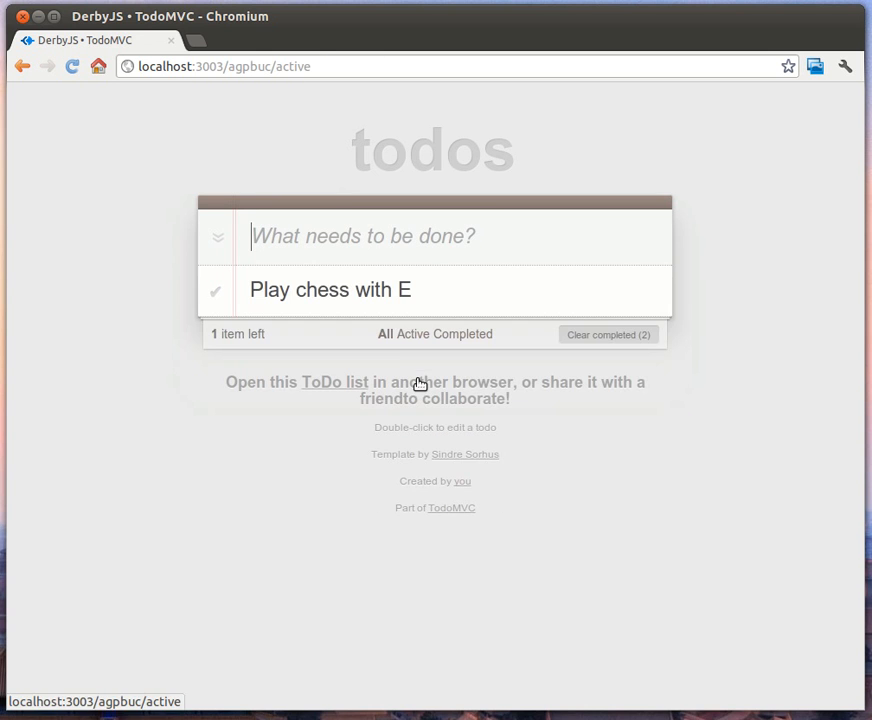
click(385, 334)
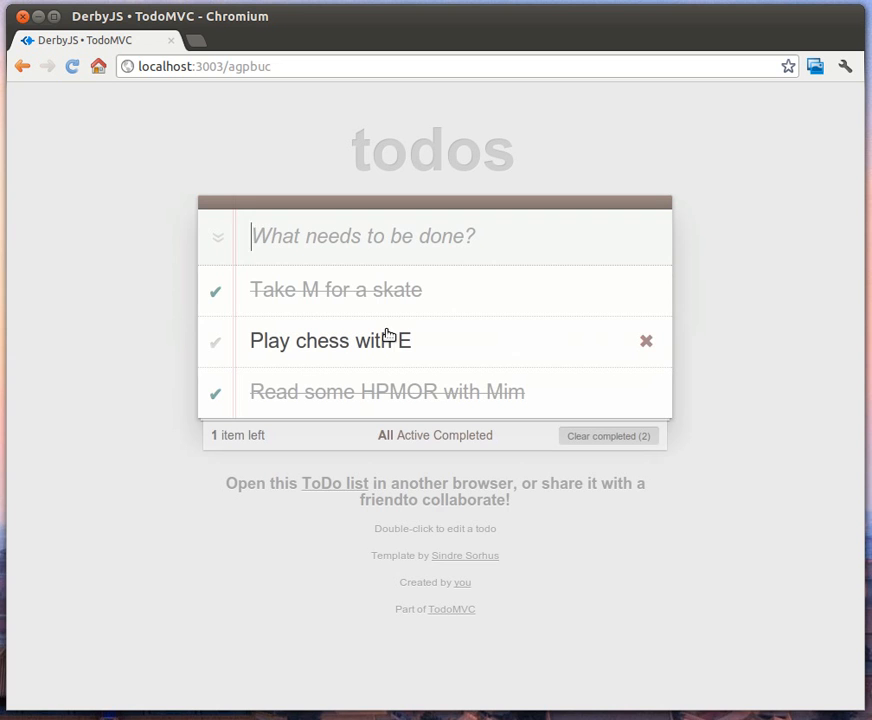
click(215, 341)
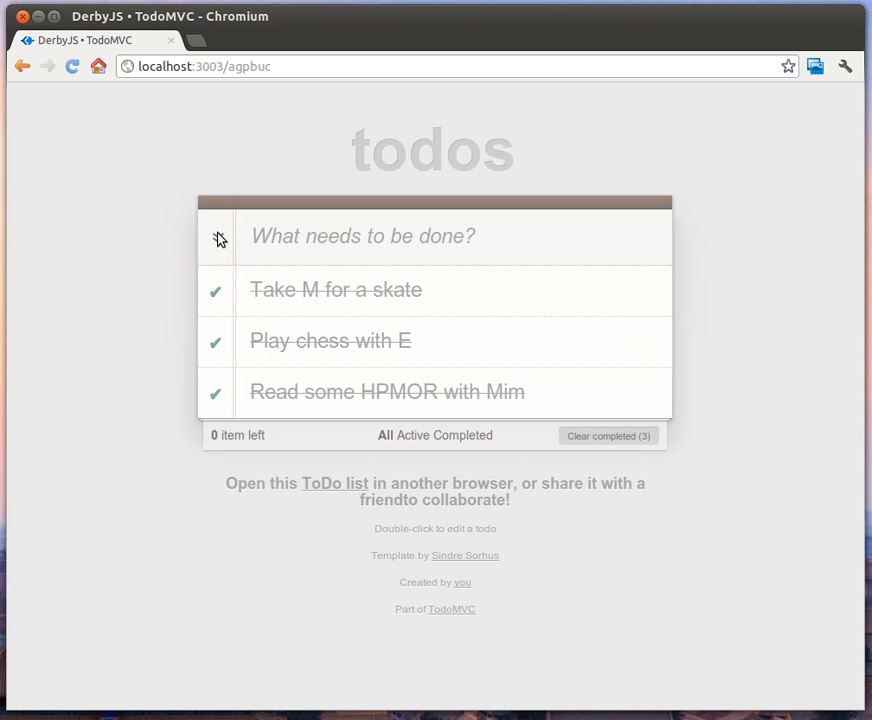
click(217, 236)
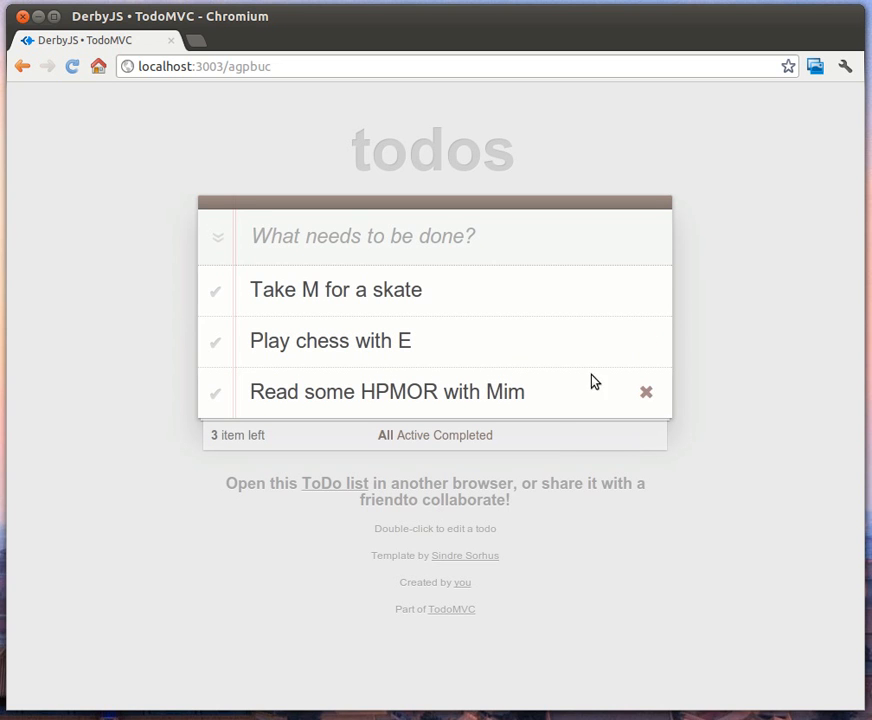
mouse_move(245, 301)
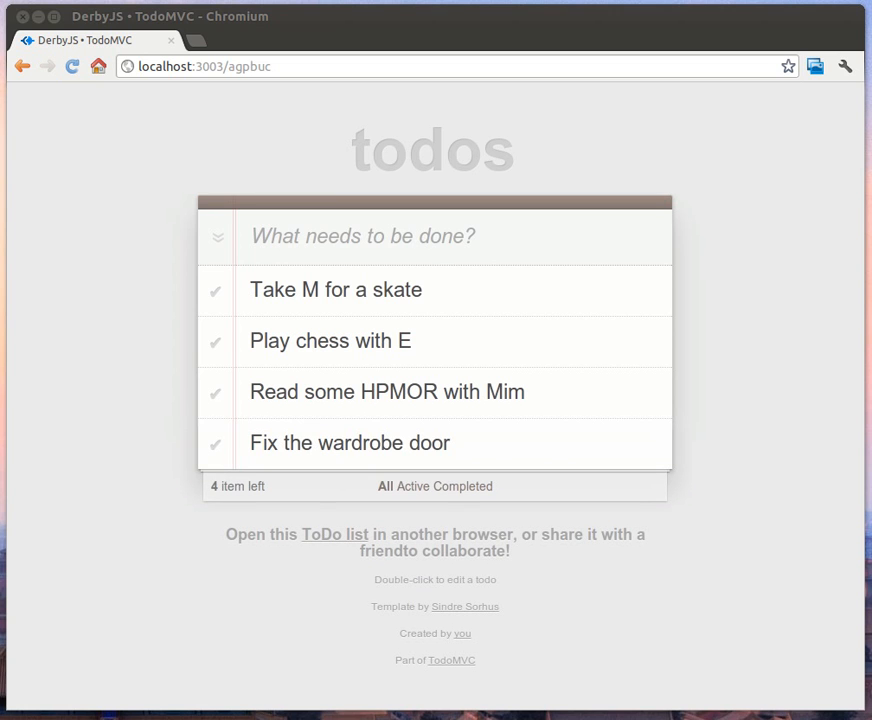
- Append '(remember helmet)' to the skate todo; add 'Cleanup mess in the cellar' and 'Setup the baby cot'
text(()
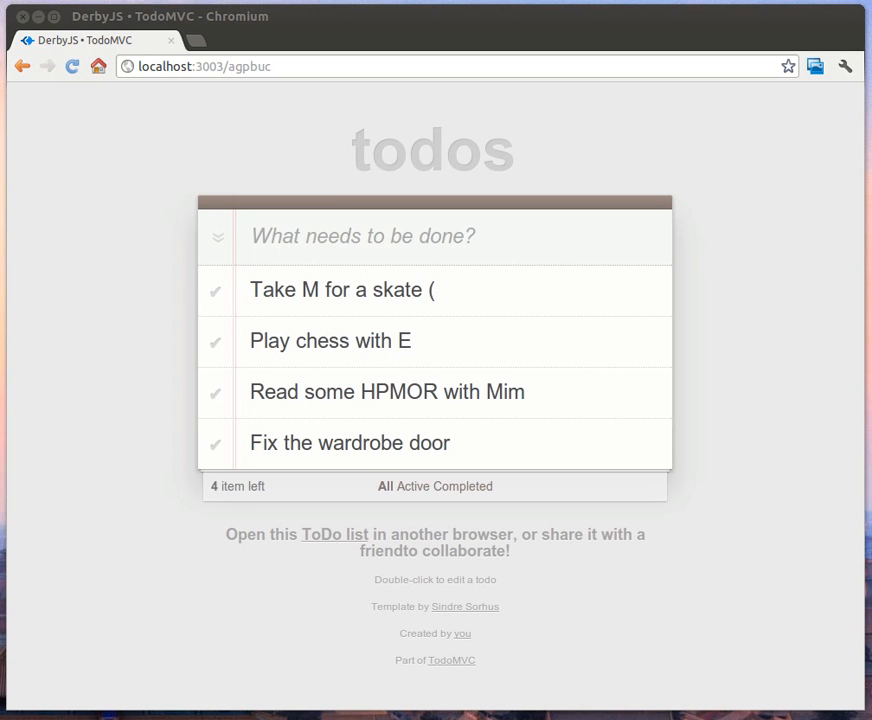
text(remember helmet)
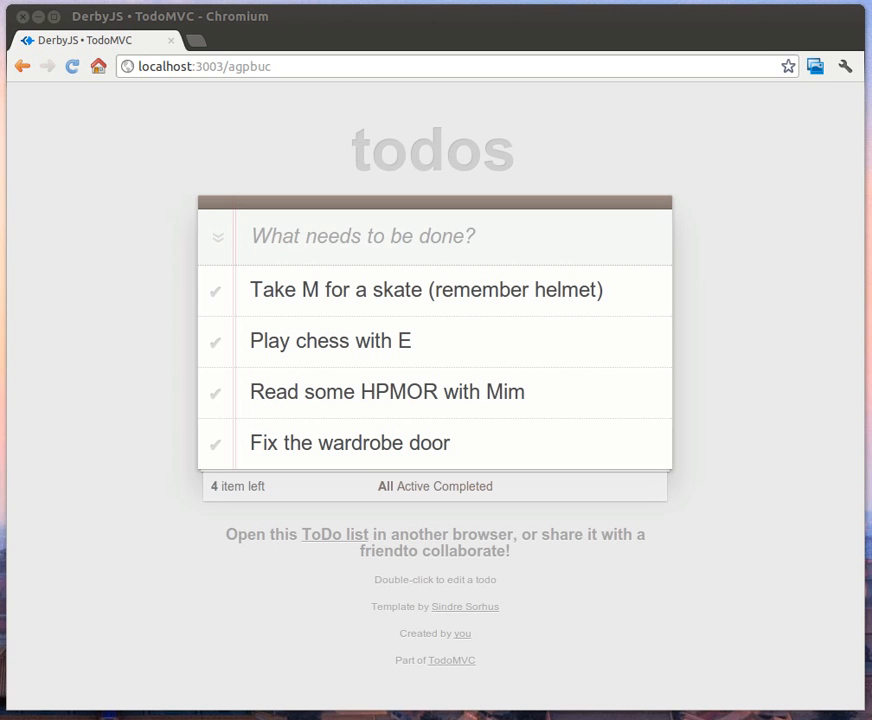
text(Cleanup mess in the cellar)
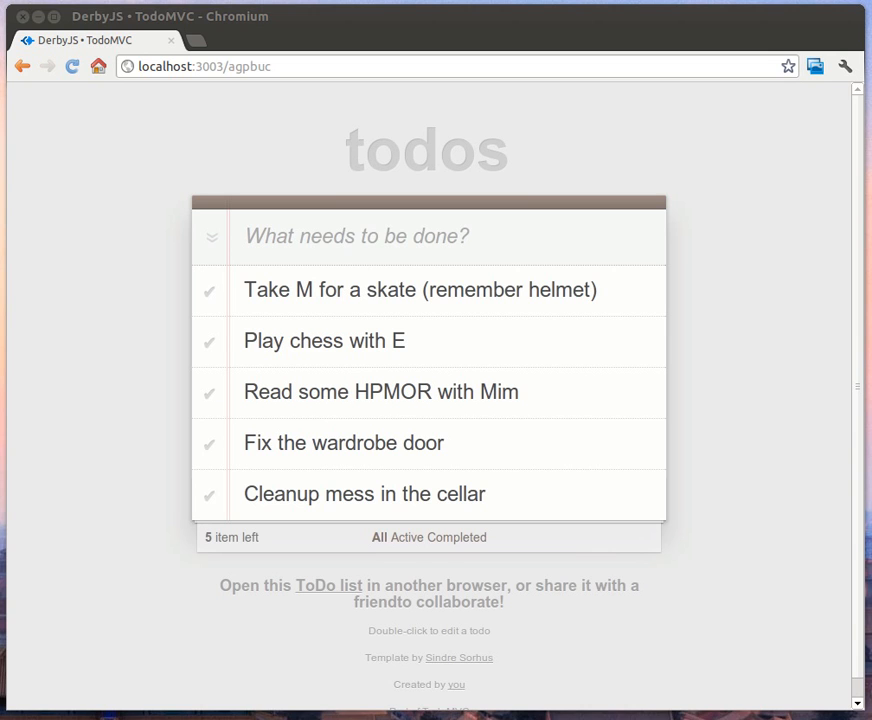
text(Setup the baby cot)
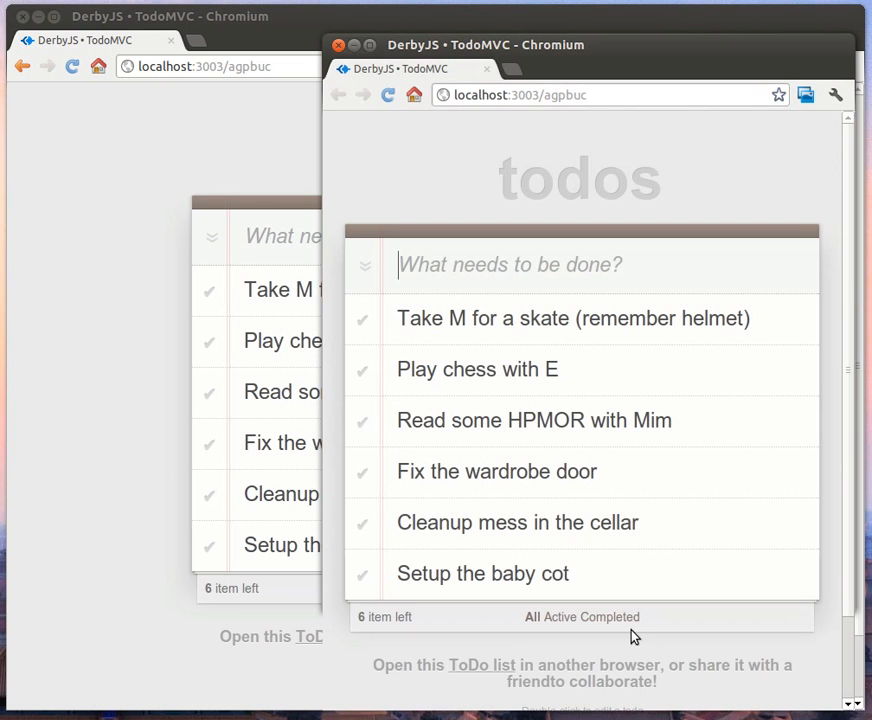
- Open the baby cot todo for editing, mark the cellar and HPMOR todos done, then filter to Active
double_click(483, 573)
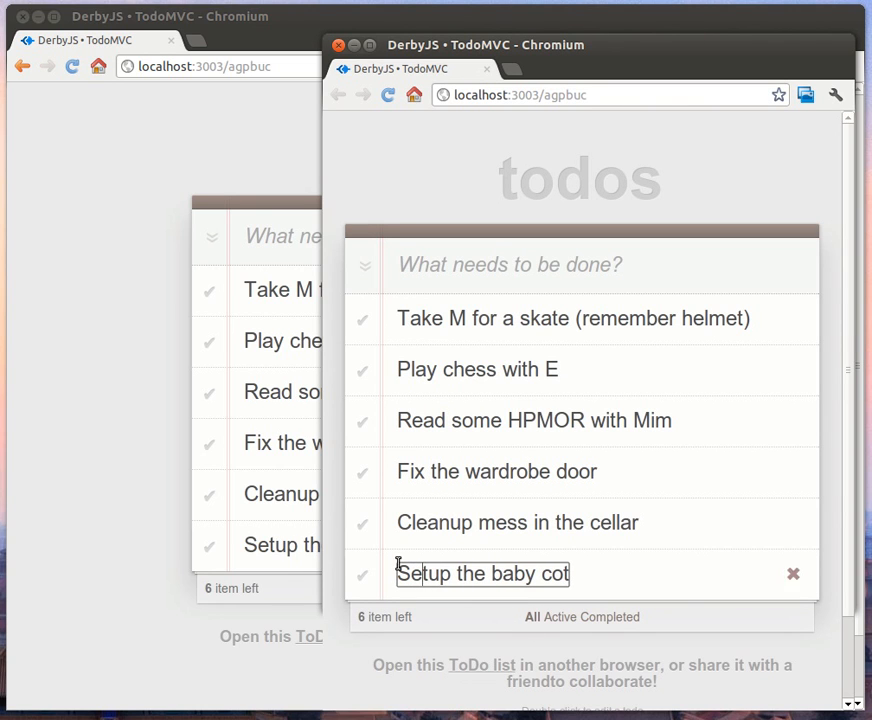
click(362, 522)
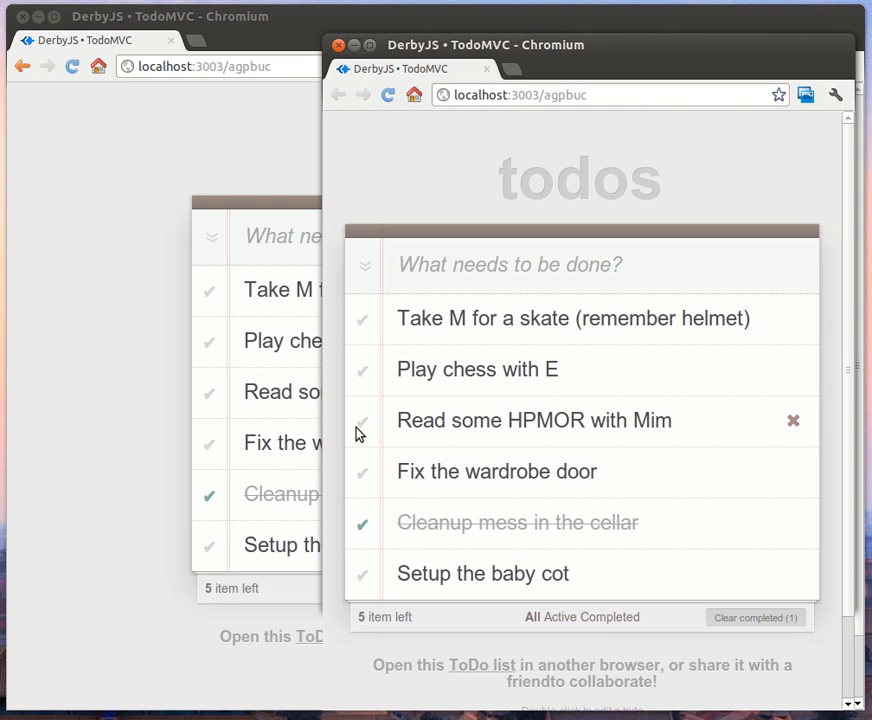
click(362, 318)
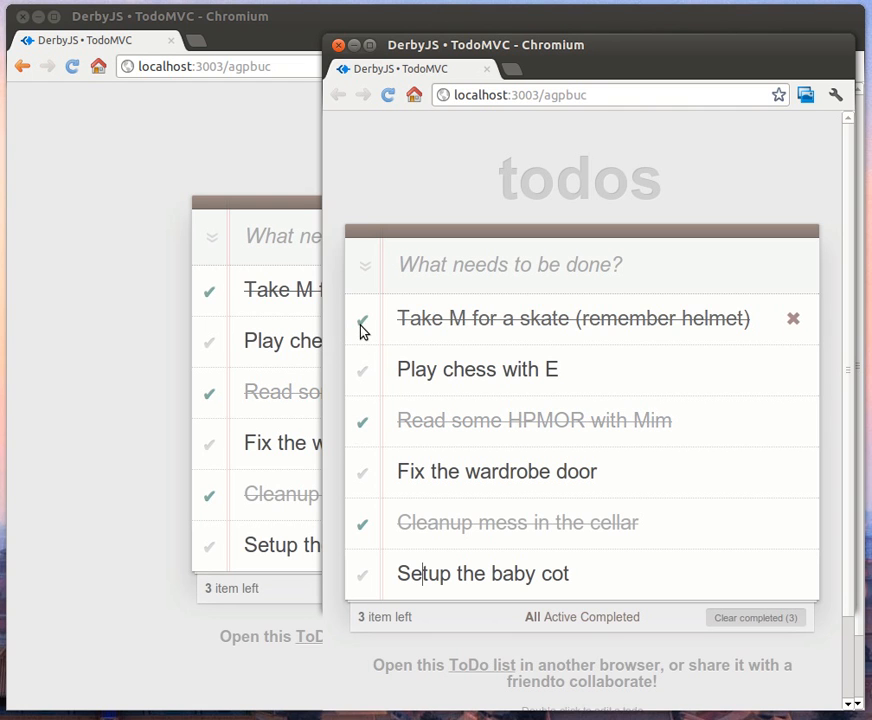
click(552, 617)
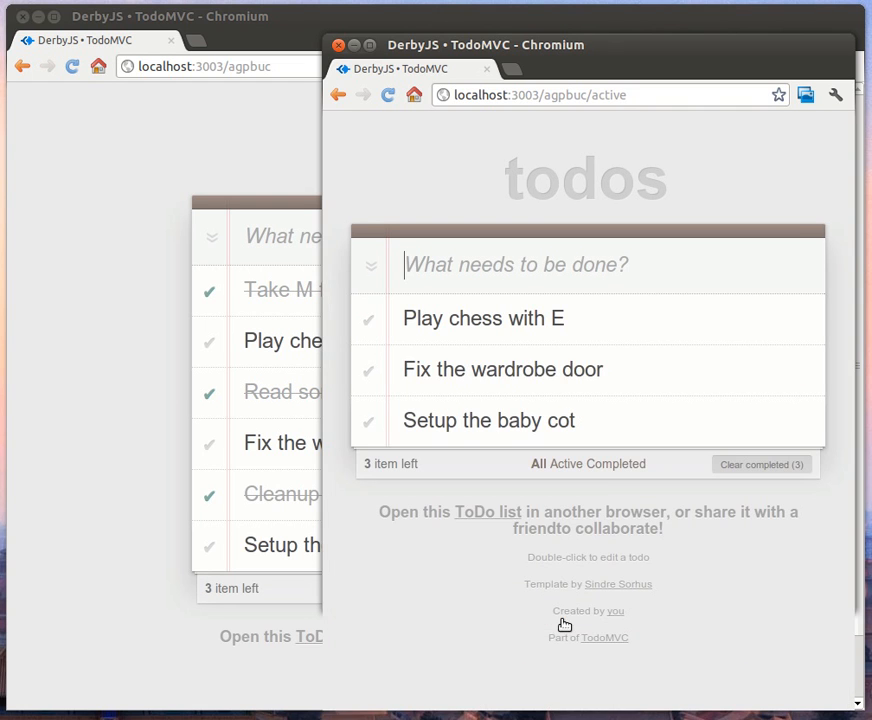
- Filter to Completed, clear the three completed todos, and return to the All view
click(628, 464)
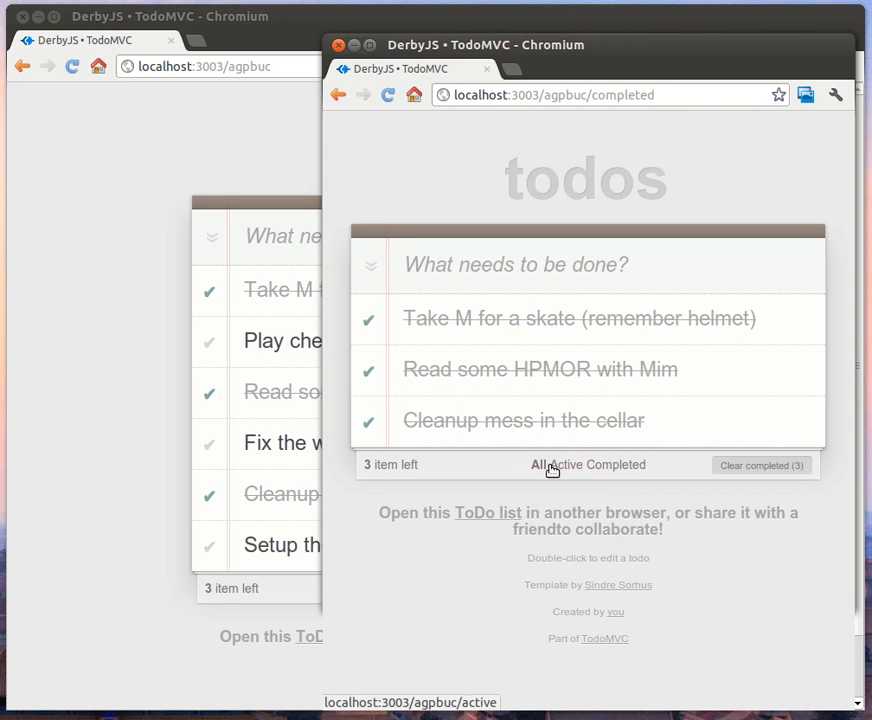
mouse_move(761, 465)
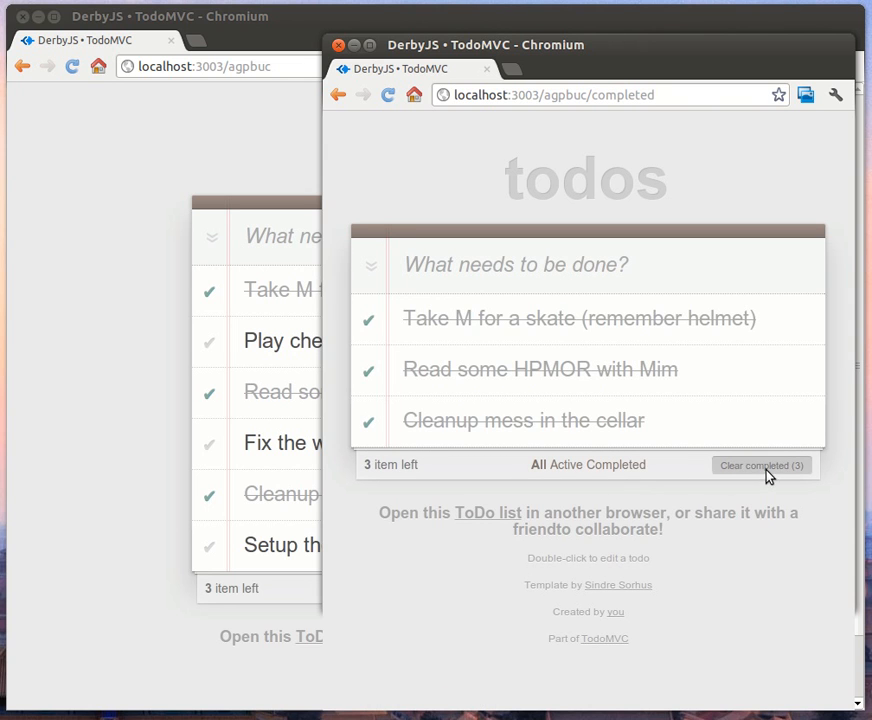
click(761, 465)
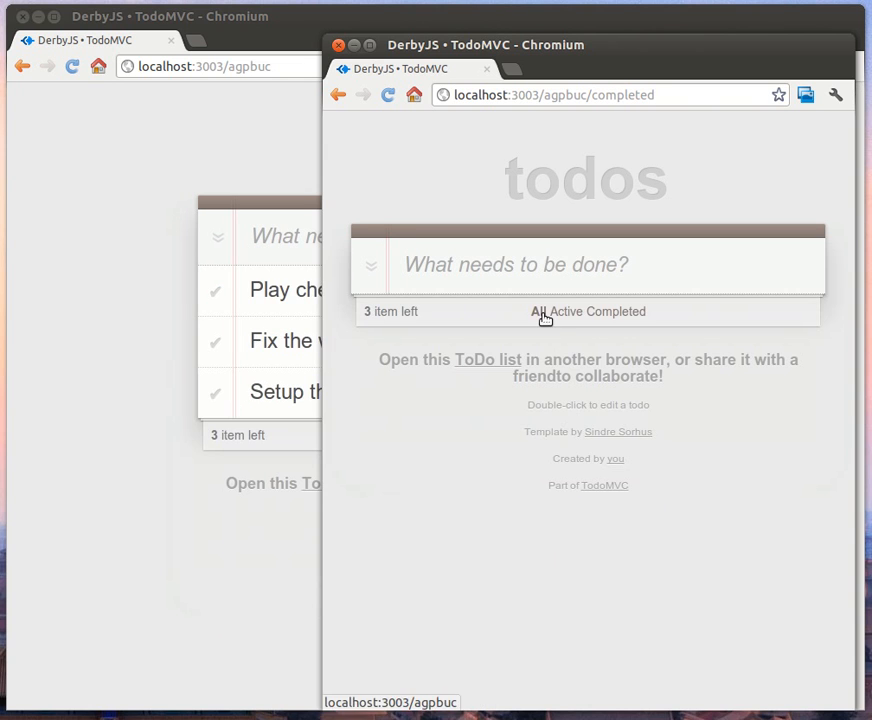
click(538, 311)
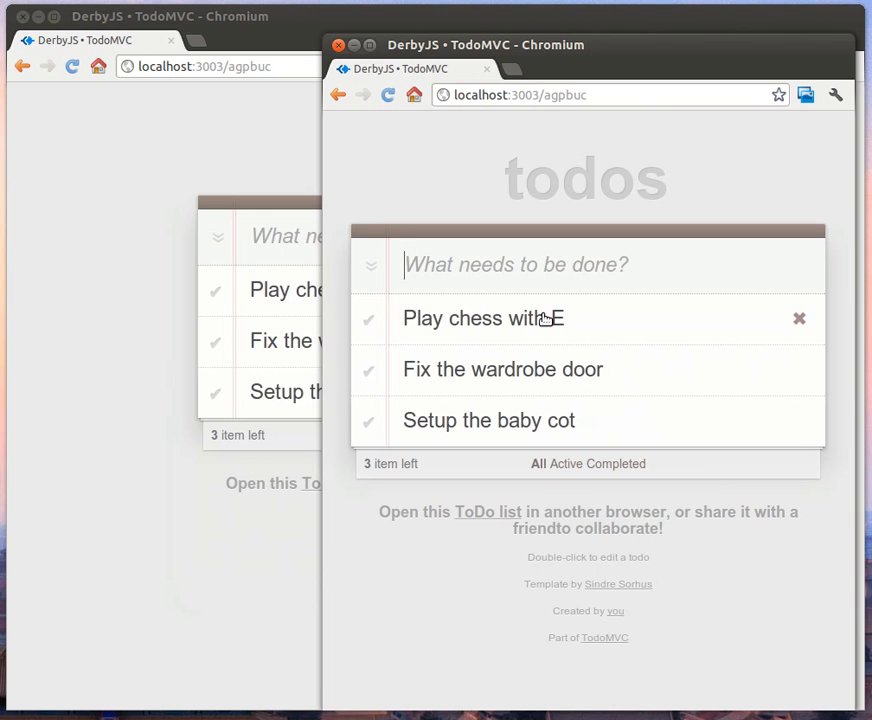